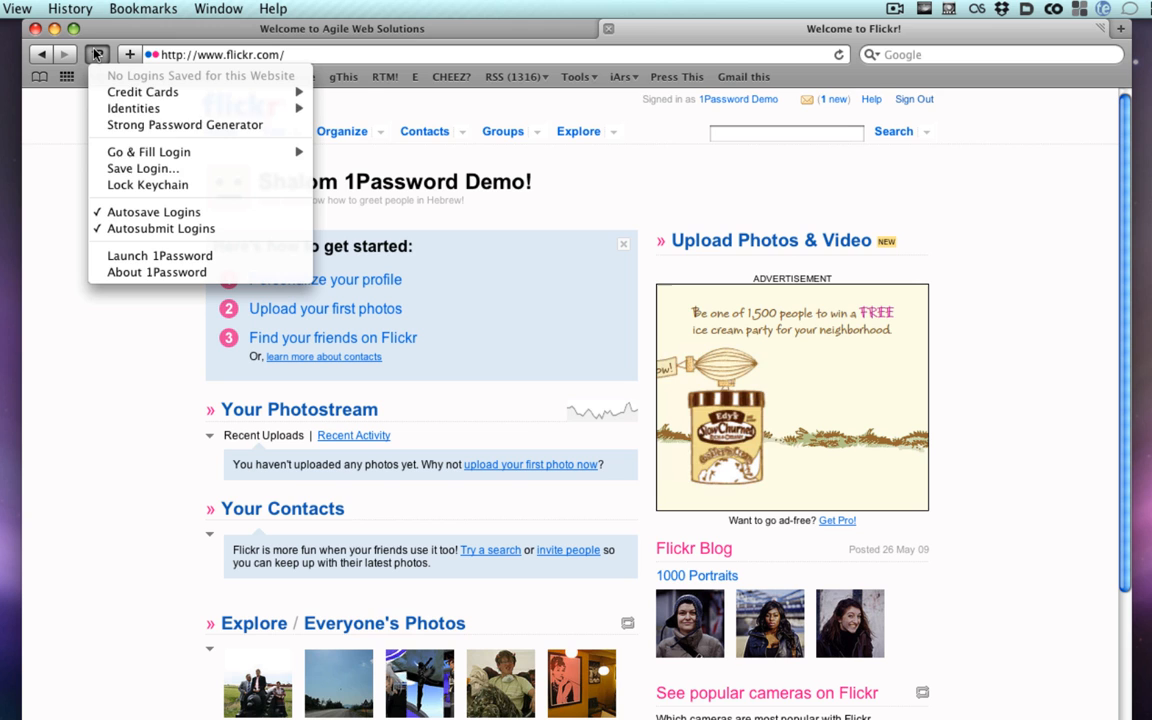
{"action": "mouse_move", "coordinate": [355, 201]}
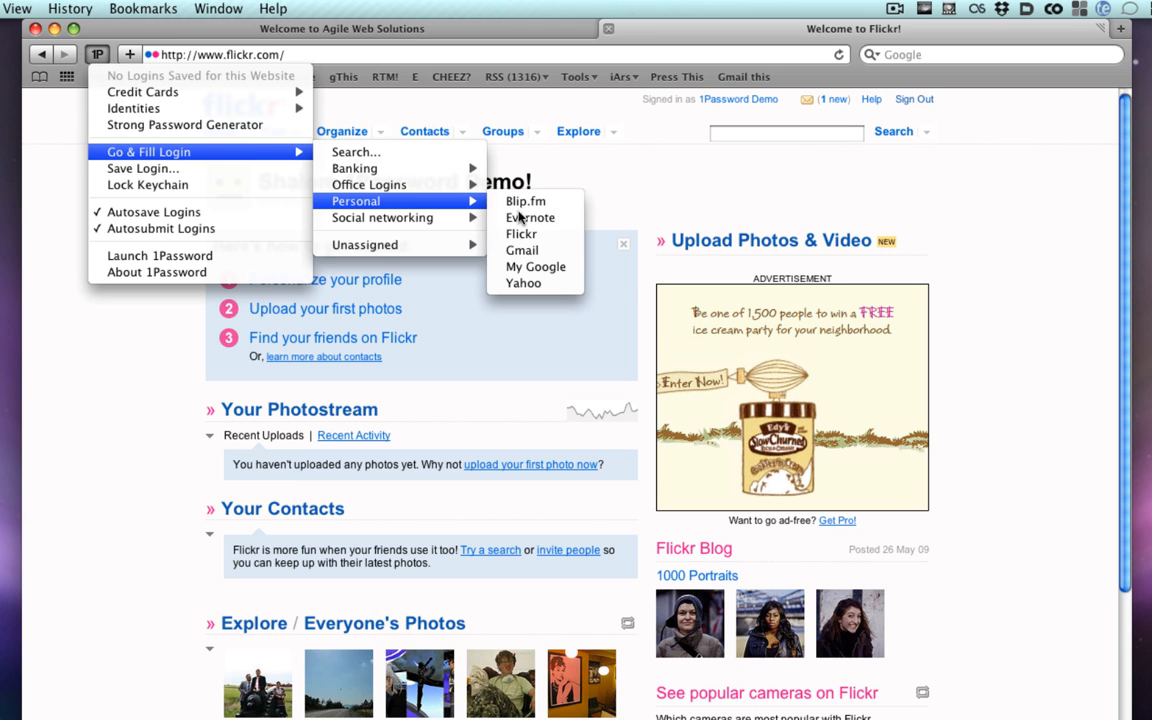
Step: Go & Fill the Personal Gmail login from Safari's 1Password toolbar button
{"action": "left_click", "coordinate": [521, 250]}
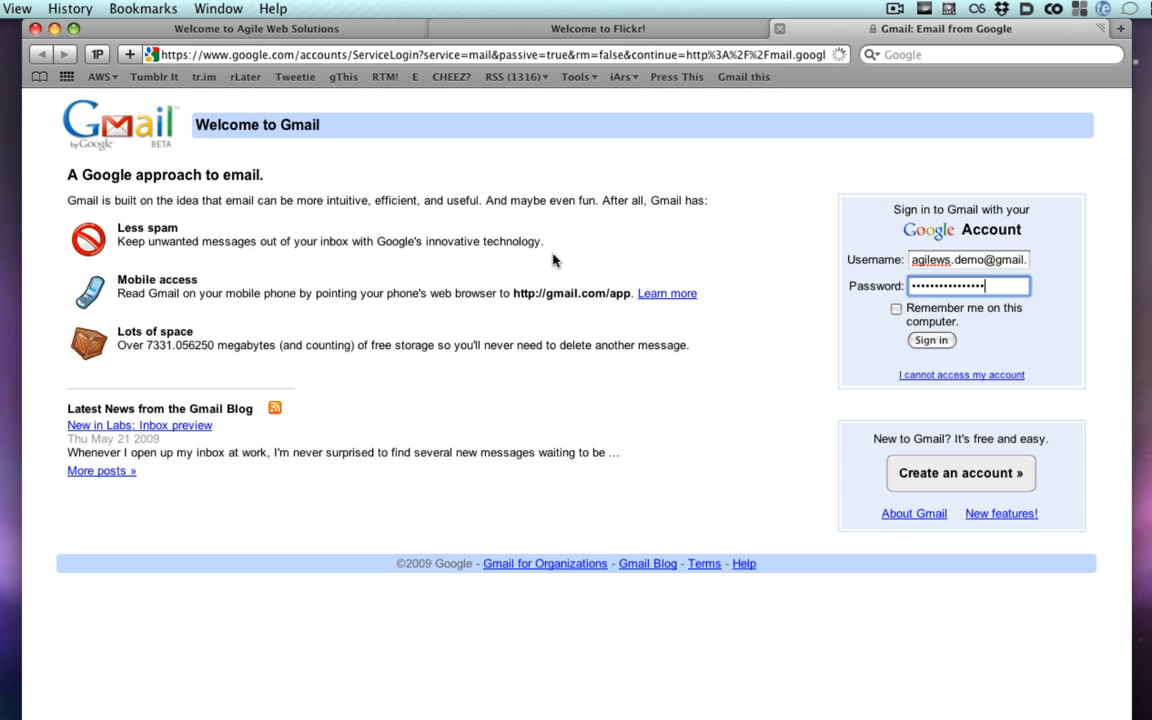
{"action": "left_click", "coordinate": [931, 340]}
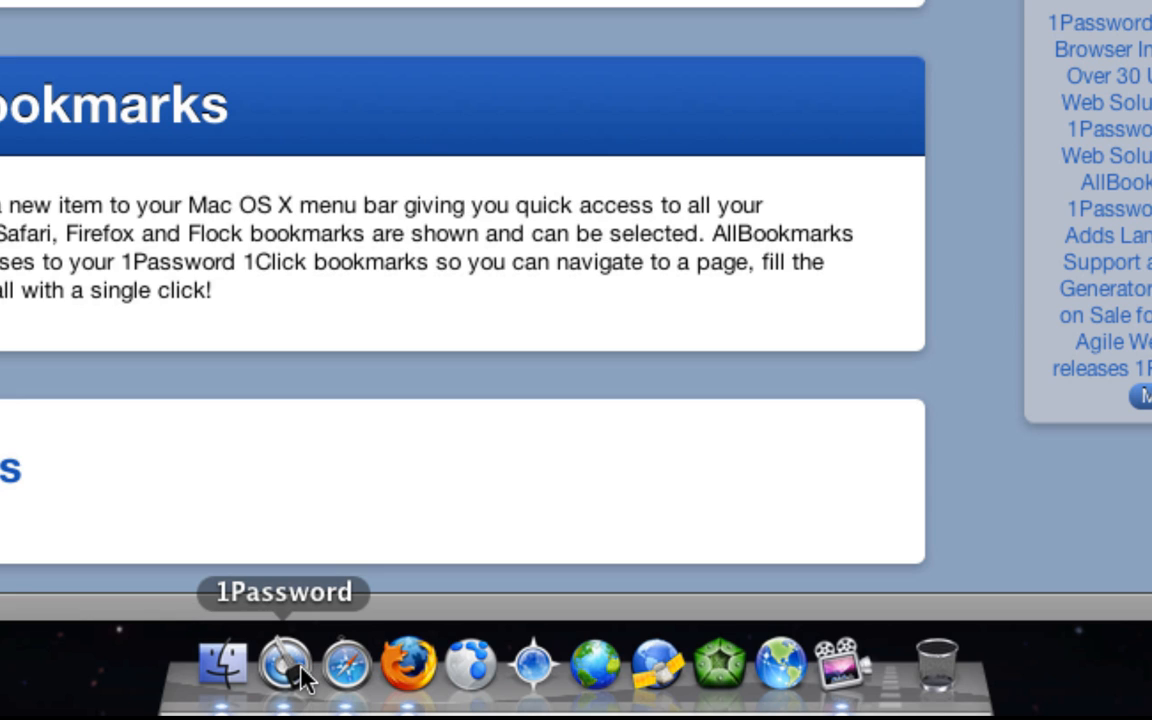
Step: Go & Fill the Office Logins Dropbox entry from the 1Password Dock icon
{"action": "right_click", "coordinate": [284, 663]}
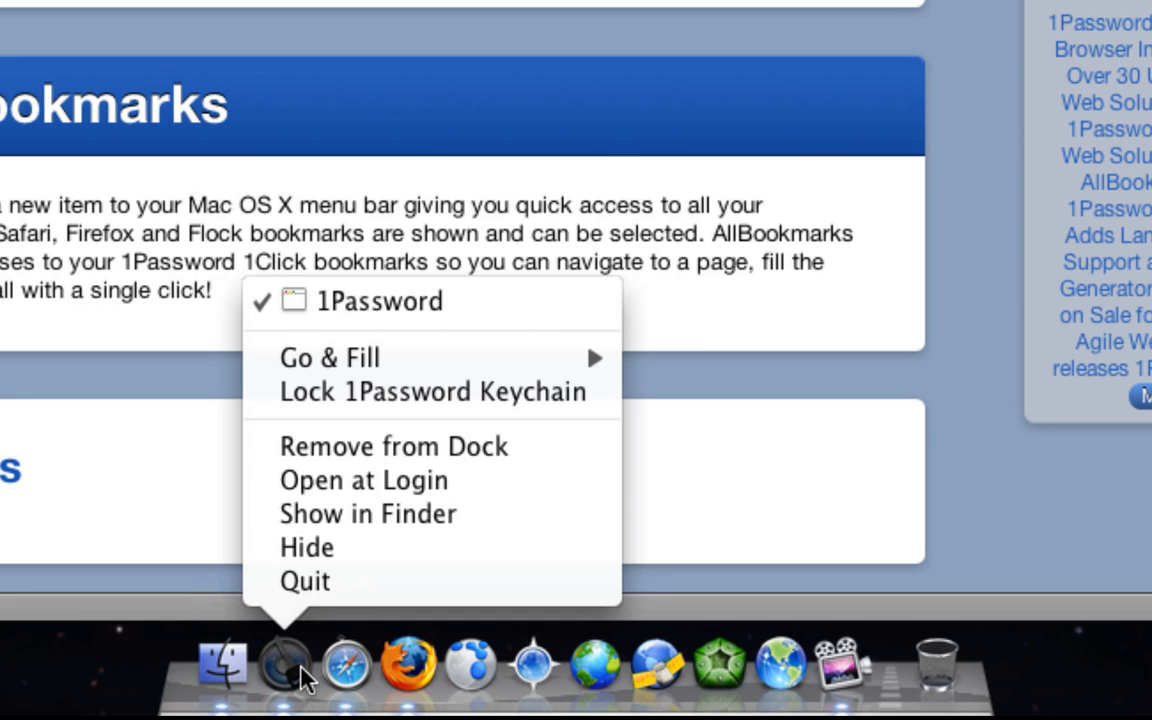
{"action": "mouse_move", "coordinate": [330, 358]}
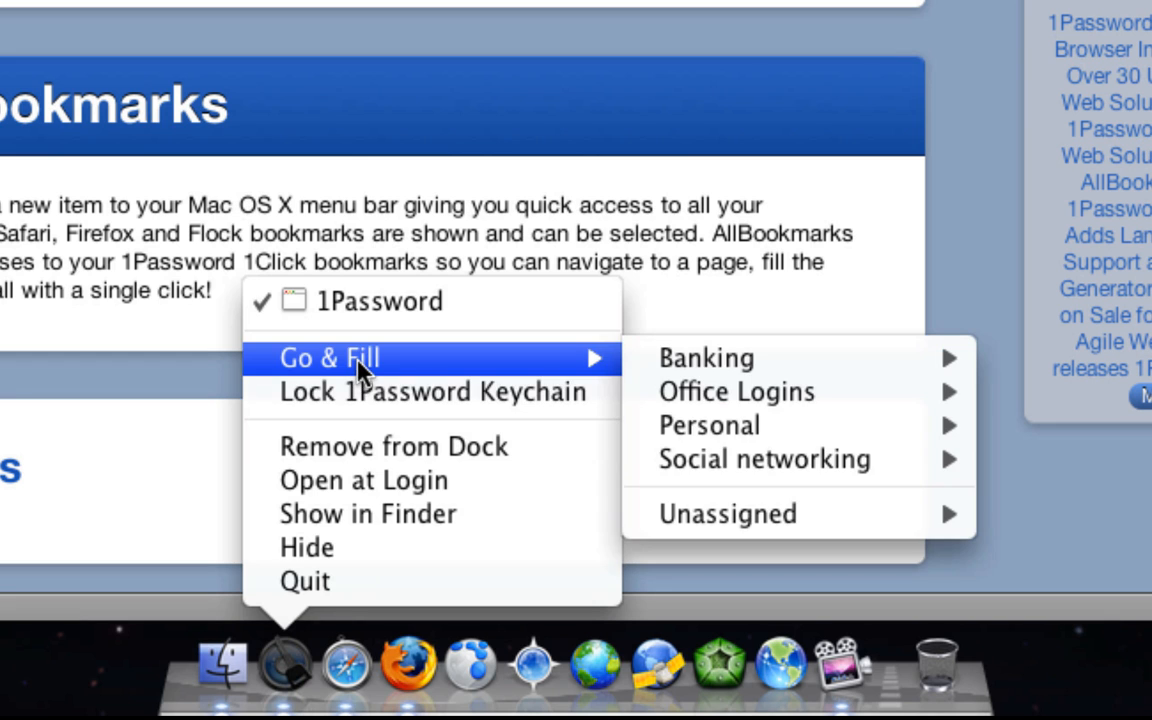
{"action": "mouse_move", "coordinate": [706, 358]}
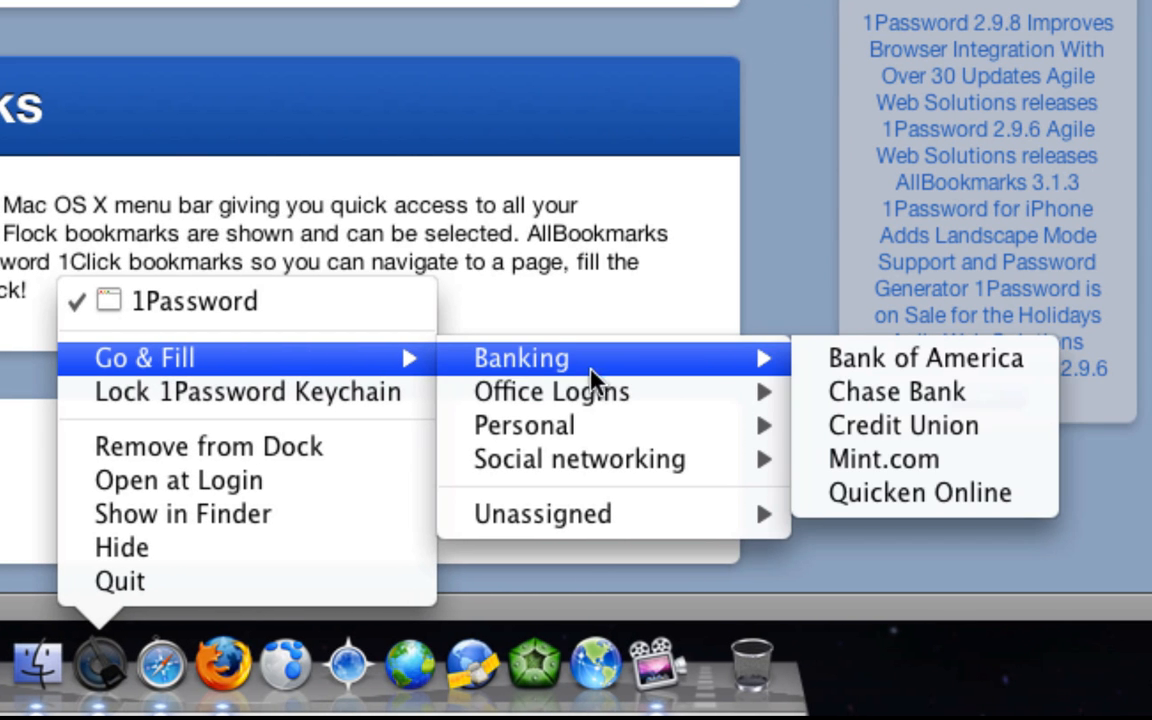
{"action": "mouse_move", "coordinate": [625, 514]}
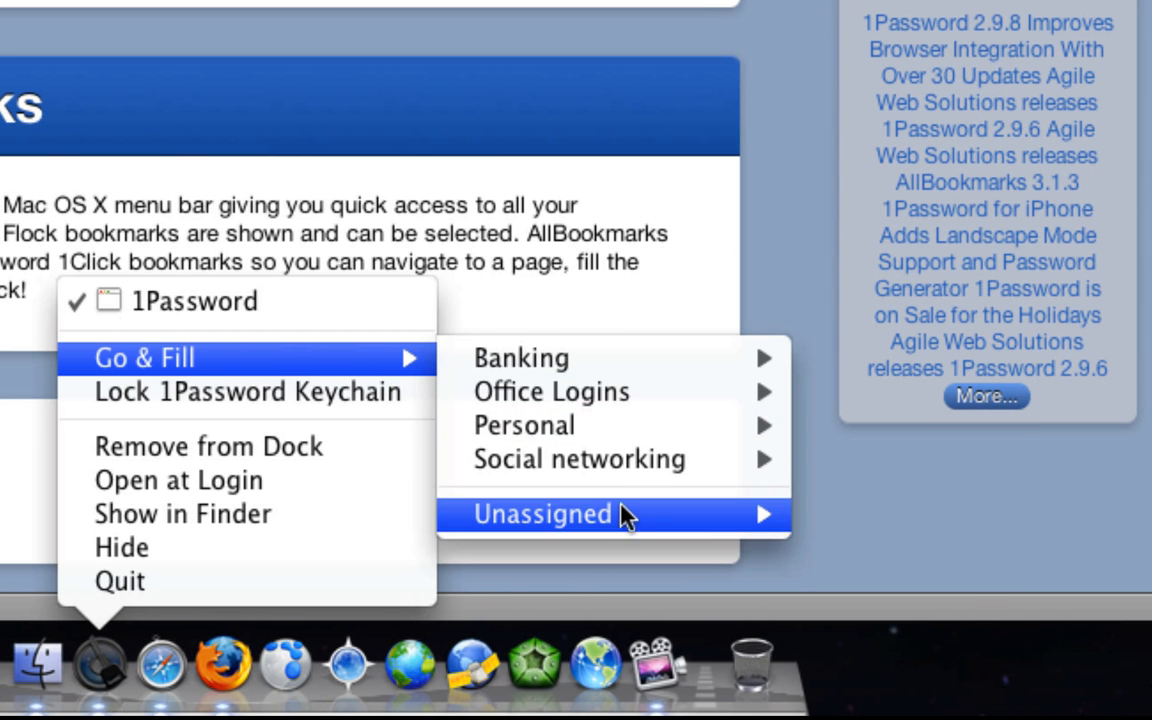
{"action": "mouse_move", "coordinate": [551, 391]}
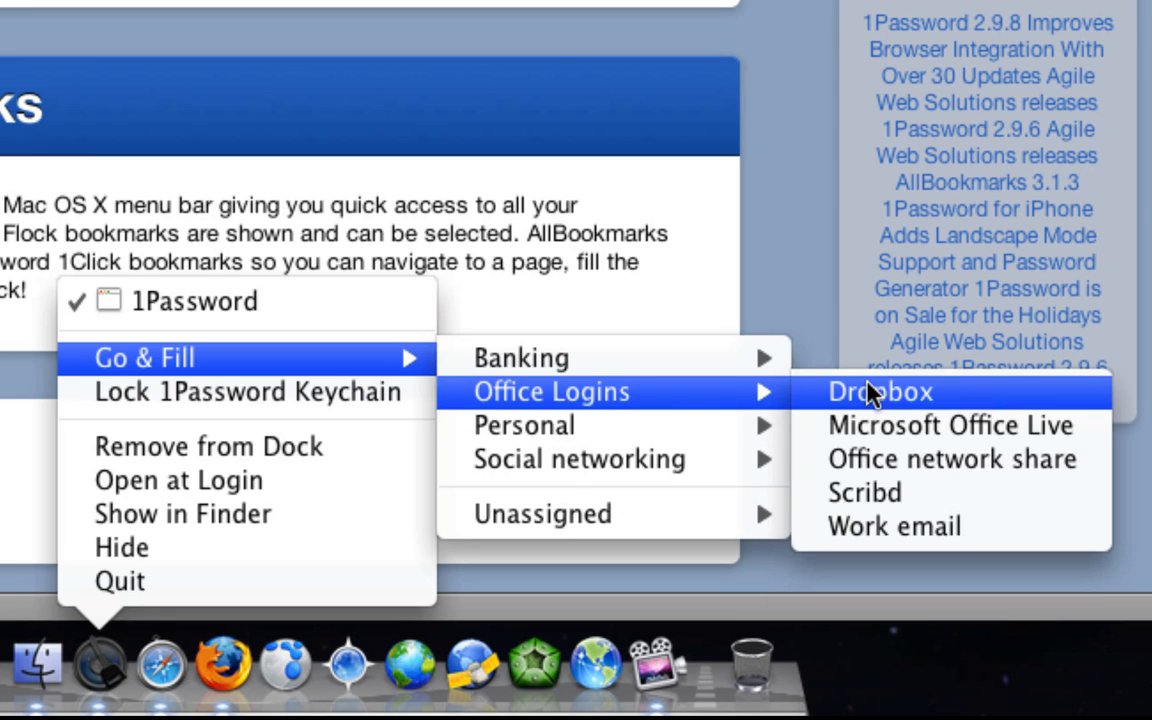
{"action": "left_click", "coordinate": [880, 391]}
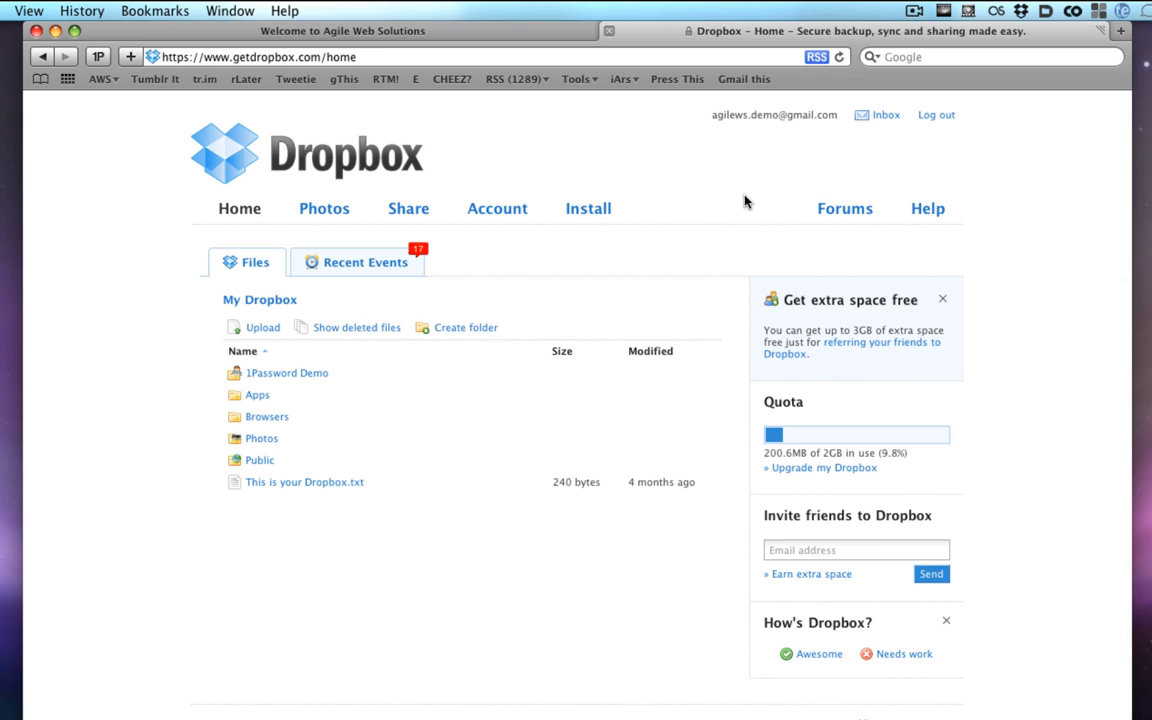
{"action": "mouse_move", "coordinate": [967, 152]}
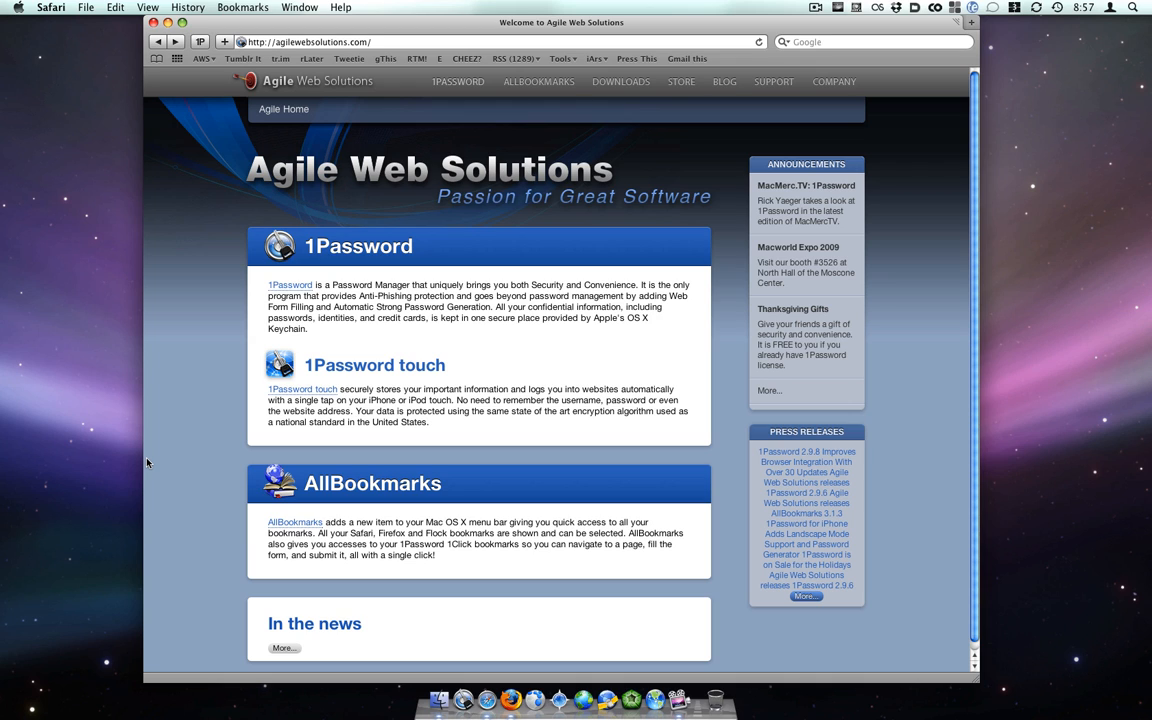
{"action": "mouse_move", "coordinate": [175, 307]}
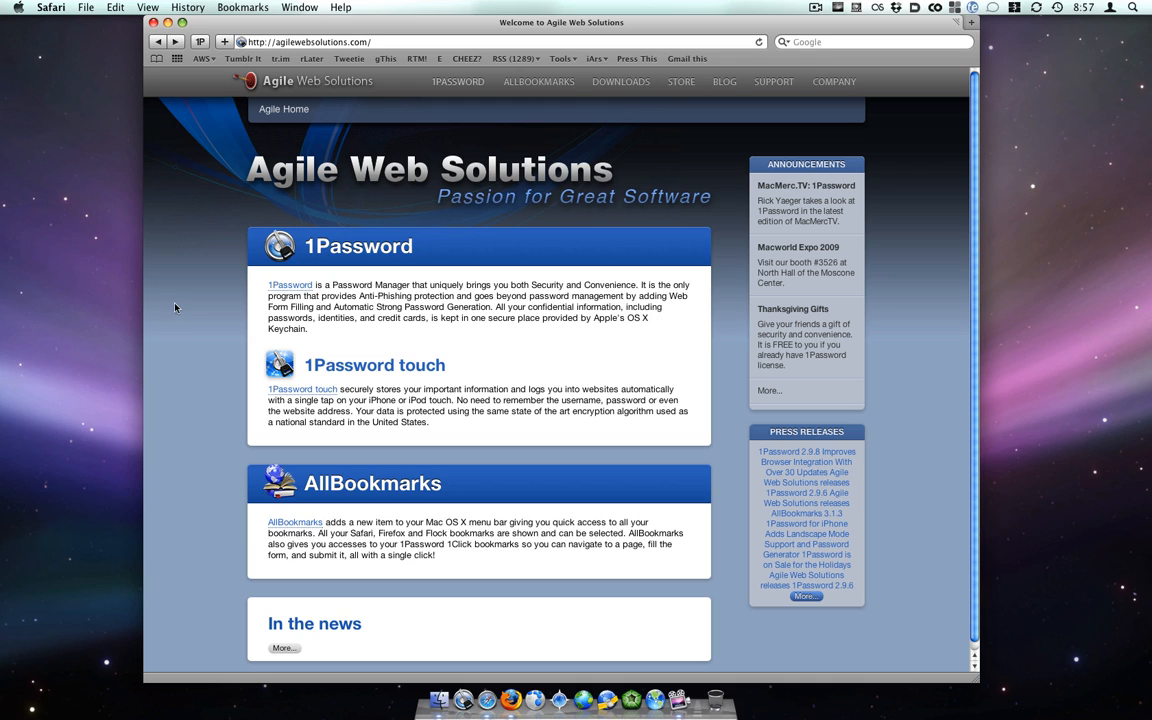
{"action": "mouse_move", "coordinate": [202, 81]}
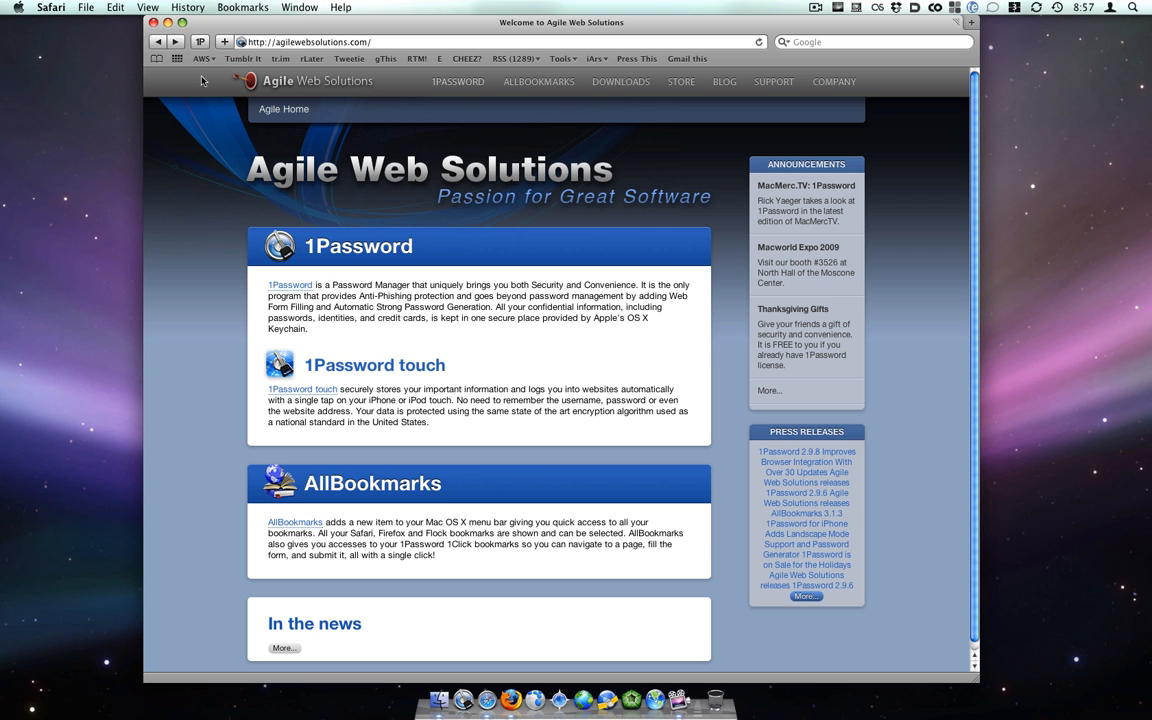
Step: Go & Fill the Banking Mint.com login and unlock the keychain with the master password
{"action": "left_click", "coordinate": [200, 41]}
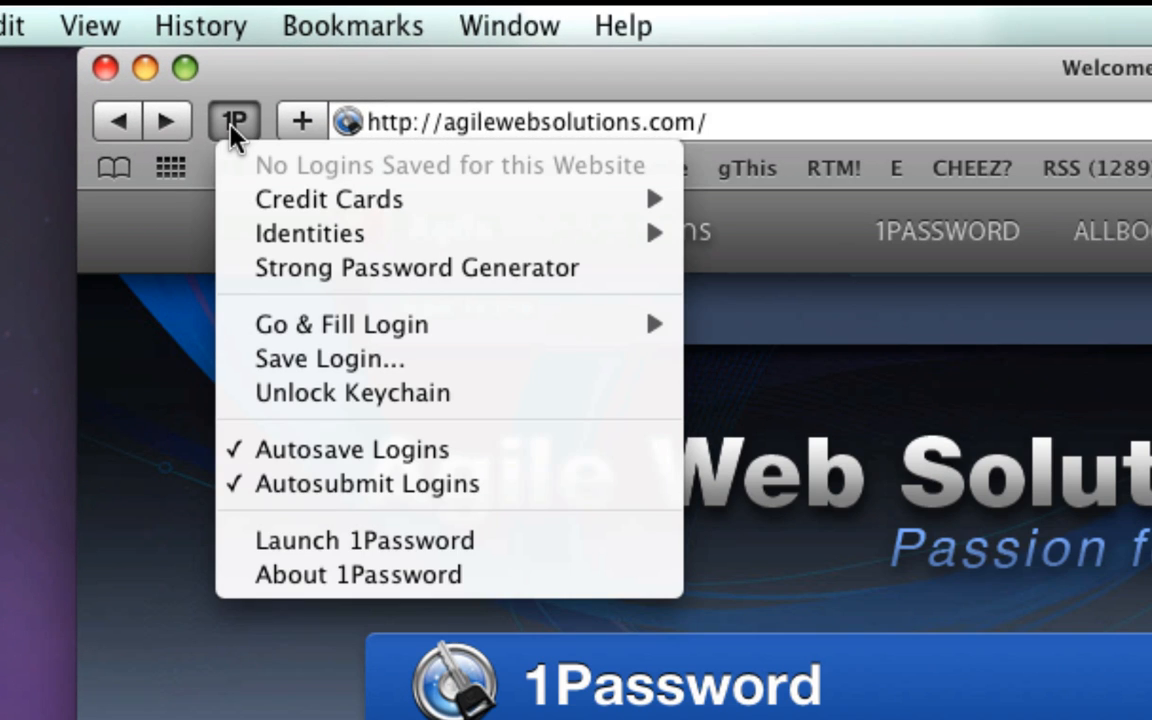
{"action": "mouse_move", "coordinate": [288, 324]}
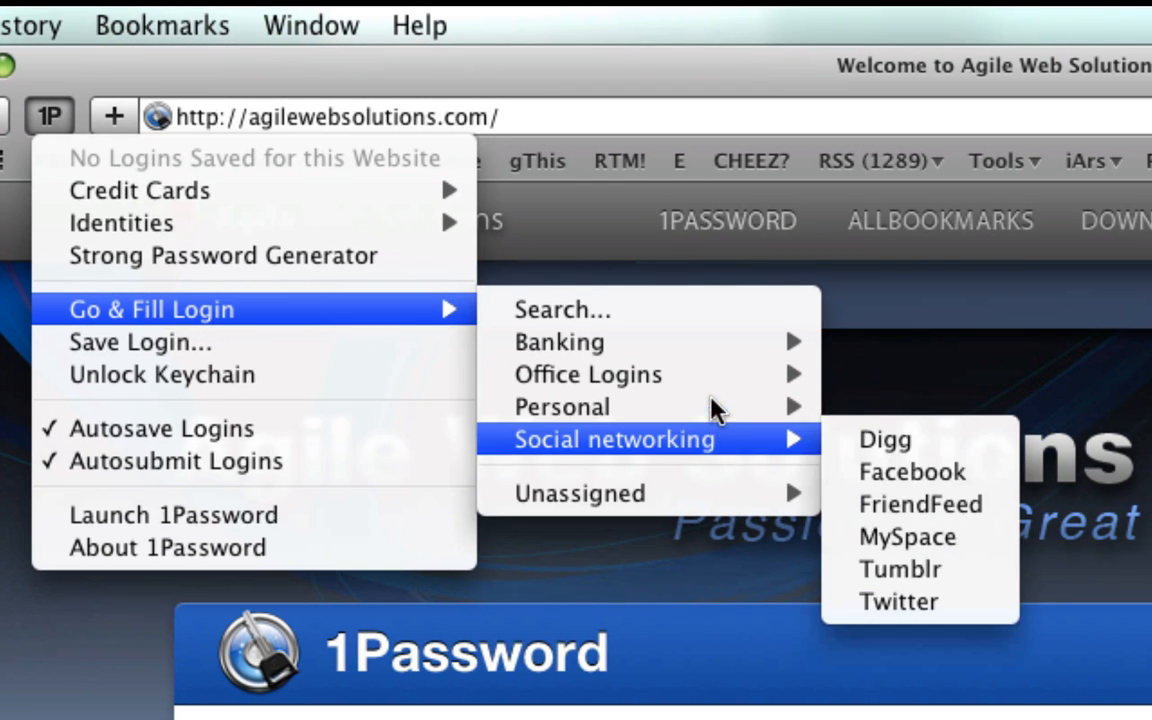
{"action": "mouse_move", "coordinate": [559, 341]}
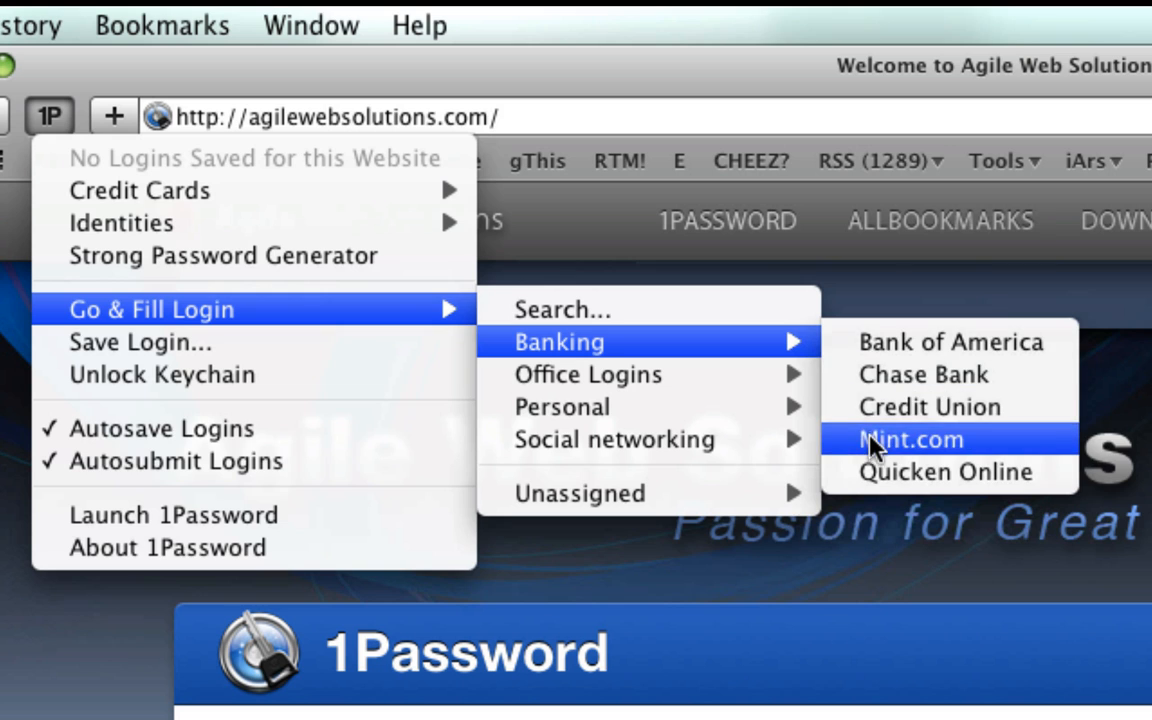
{"action": "left_click", "coordinate": [909, 440]}
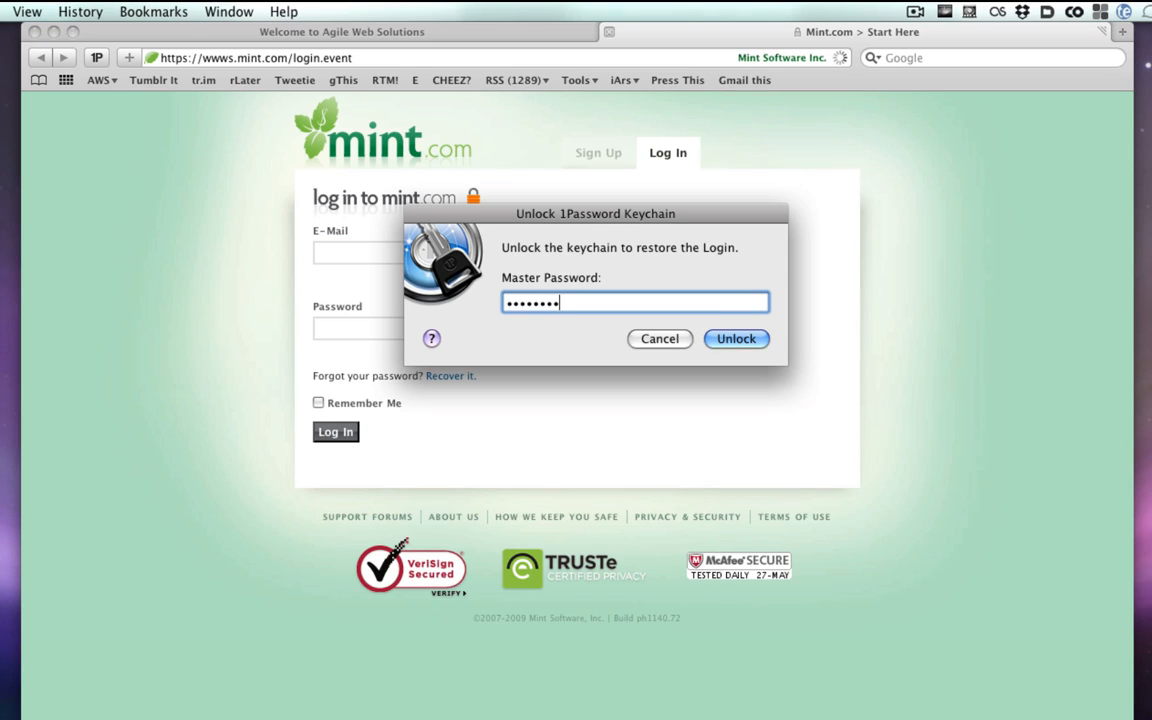
{"action": "left_click", "coordinate": [736, 338]}
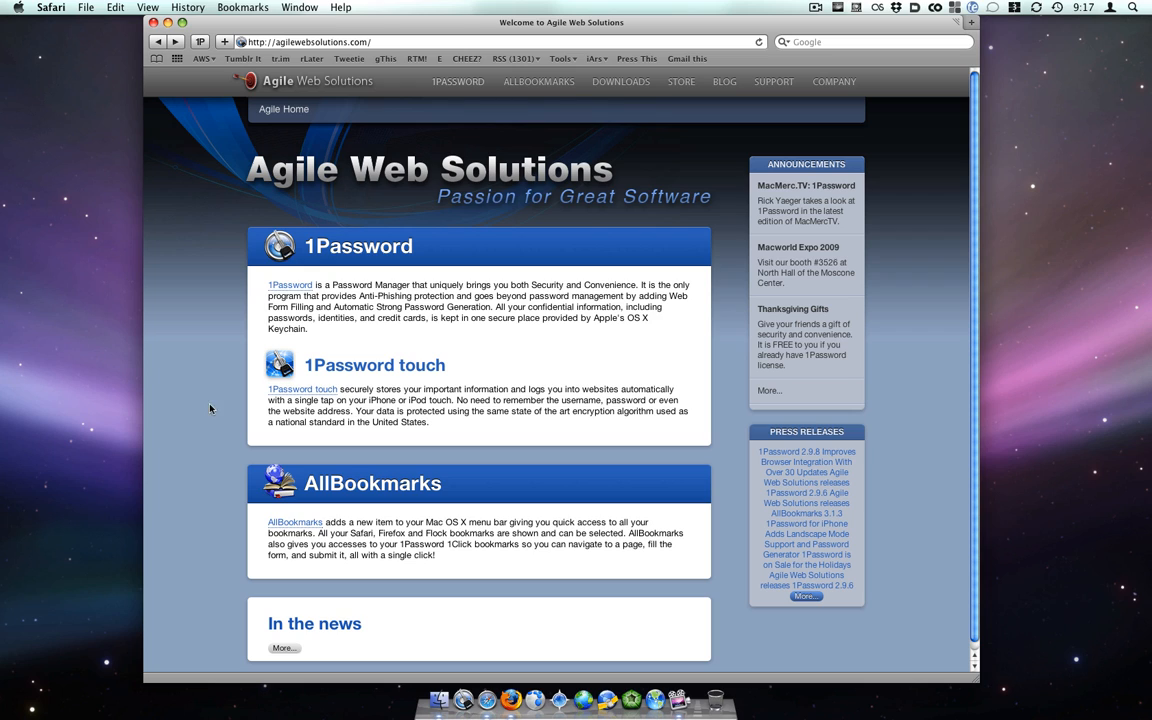
{"action": "mouse_move", "coordinate": [145, 250]}
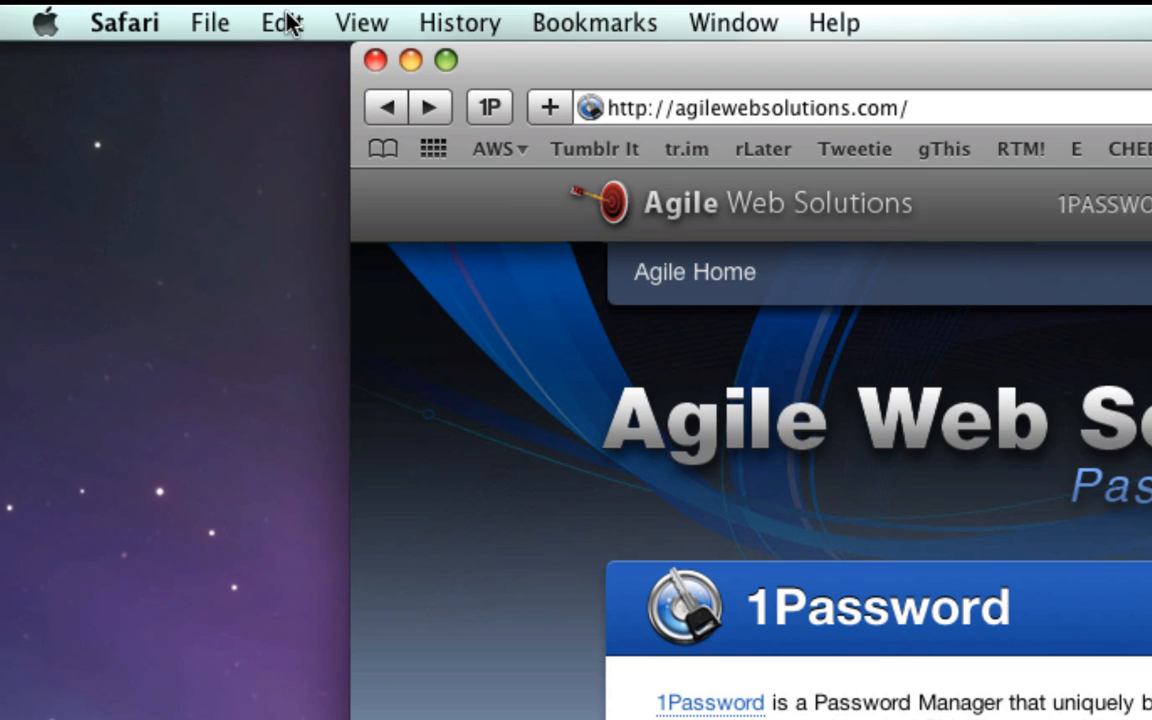
Step: Choose Login with 1Password from Safari's Edit menu
{"action": "left_click", "coordinate": [281, 22]}
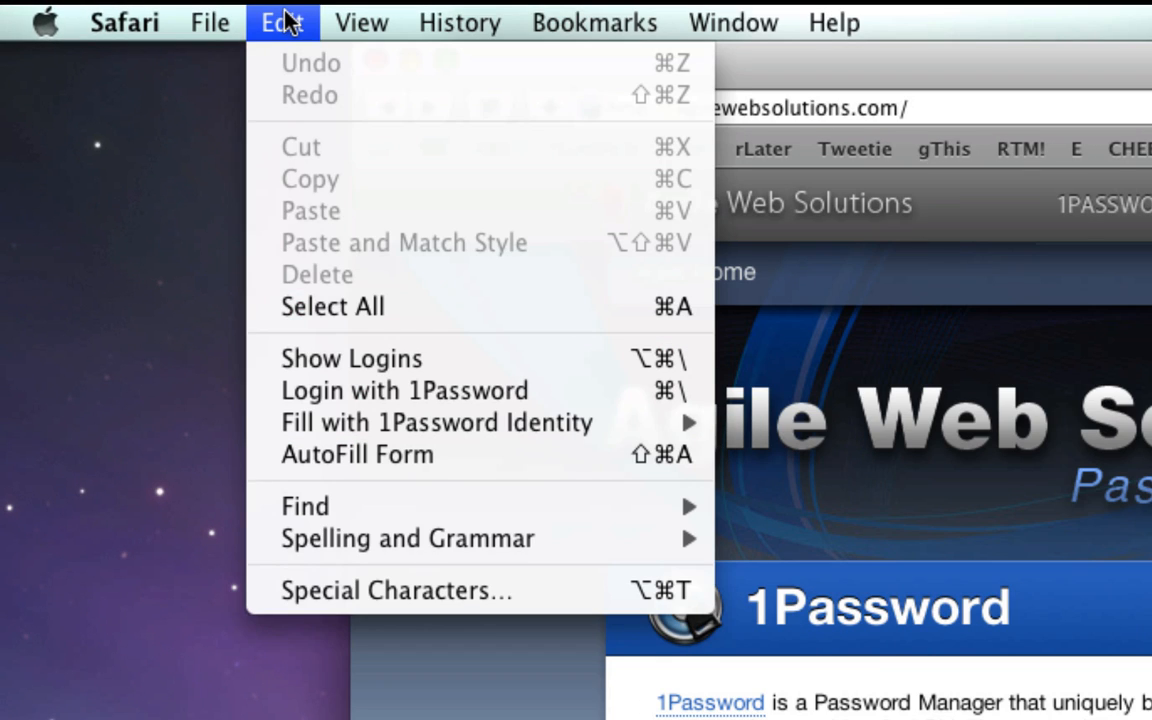
{"action": "mouse_move", "coordinate": [400, 348]}
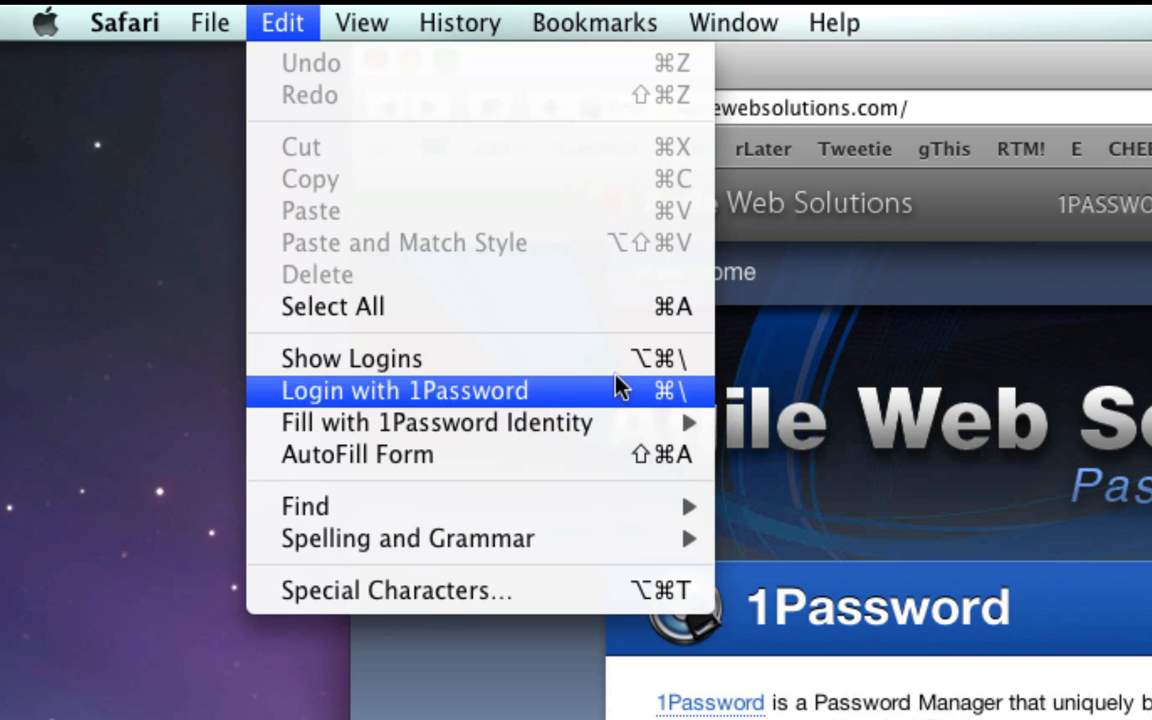
{"action": "left_click", "coordinate": [403, 390]}
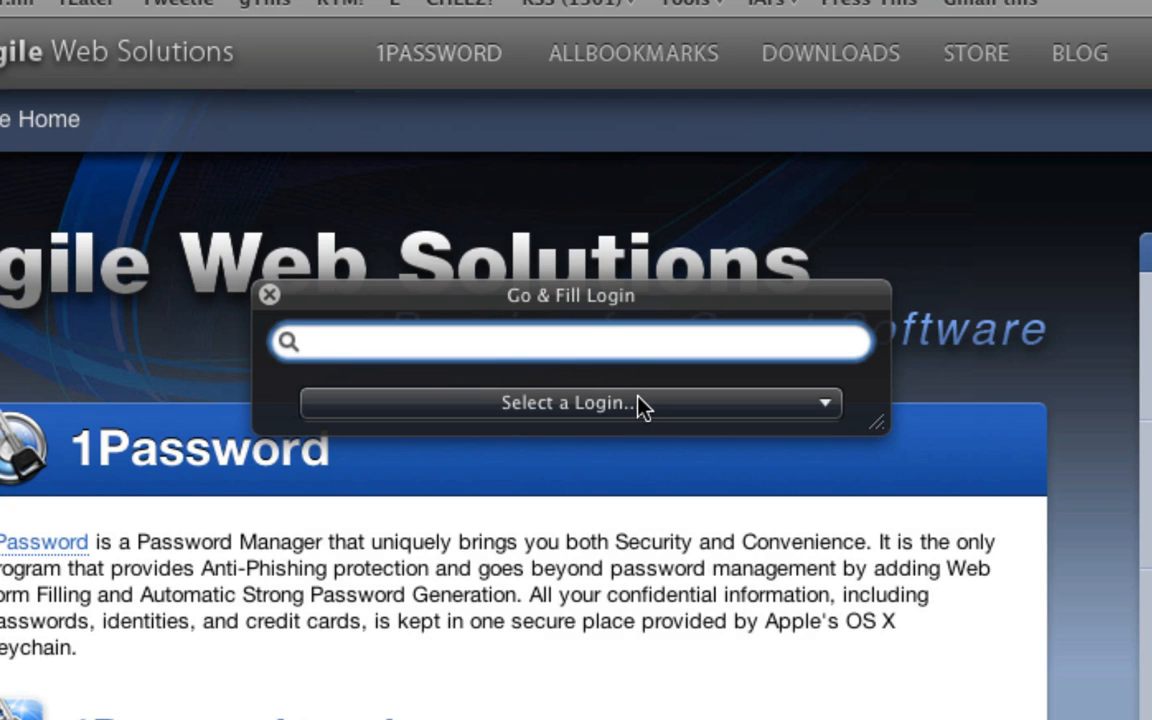
Step: Search the Go & Fill Login window for "fa" and open Facebook
{"action": "left_click", "coordinate": [571, 403]}
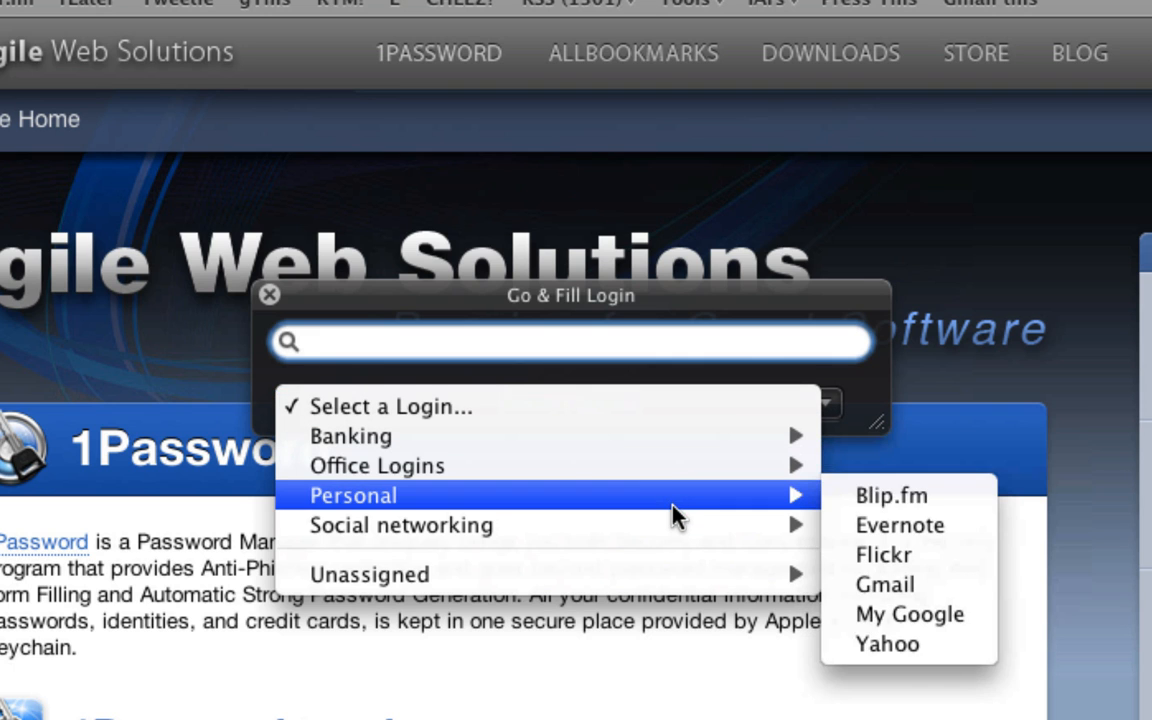
{"action": "mouse_move", "coordinate": [700, 525]}
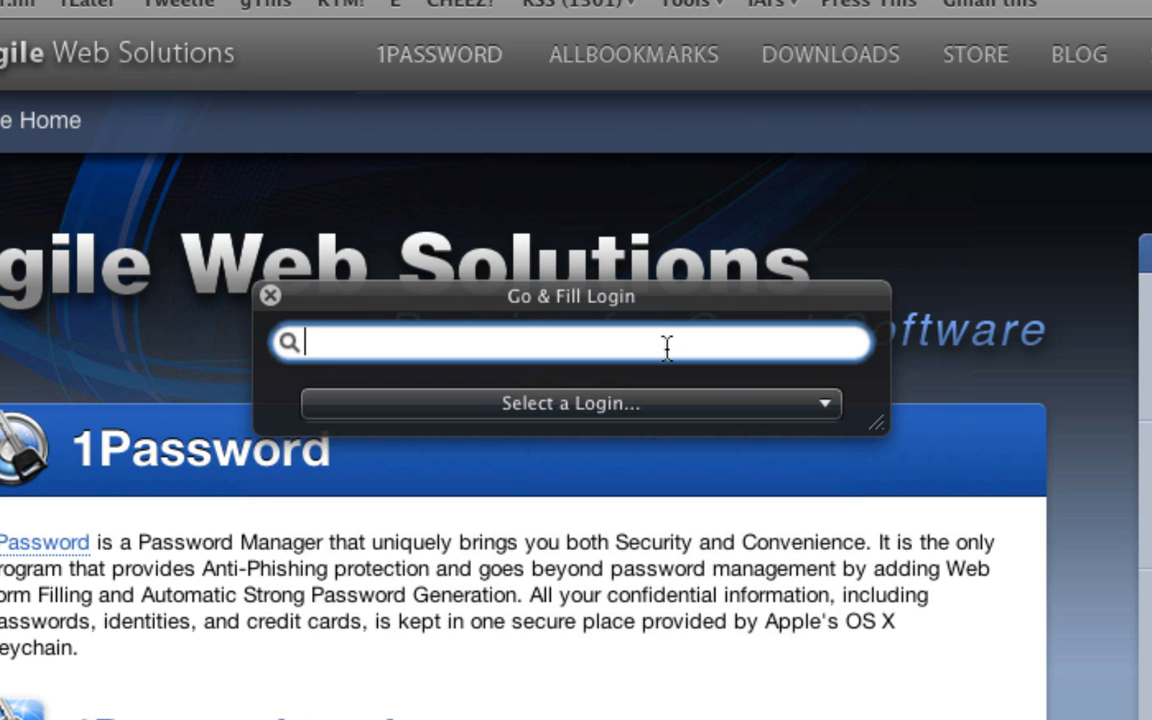
{"action": "scroll", "scroll_direction": "down", "scroll_amount": 3}
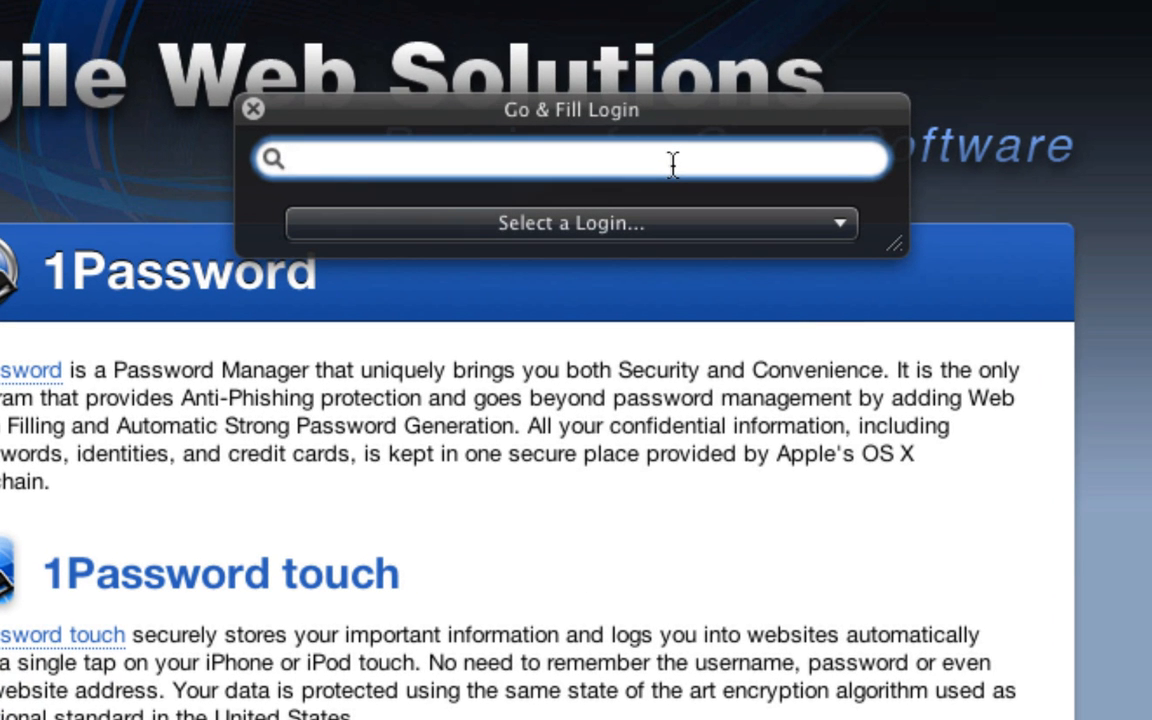
{"action": "type", "text": "fa"}
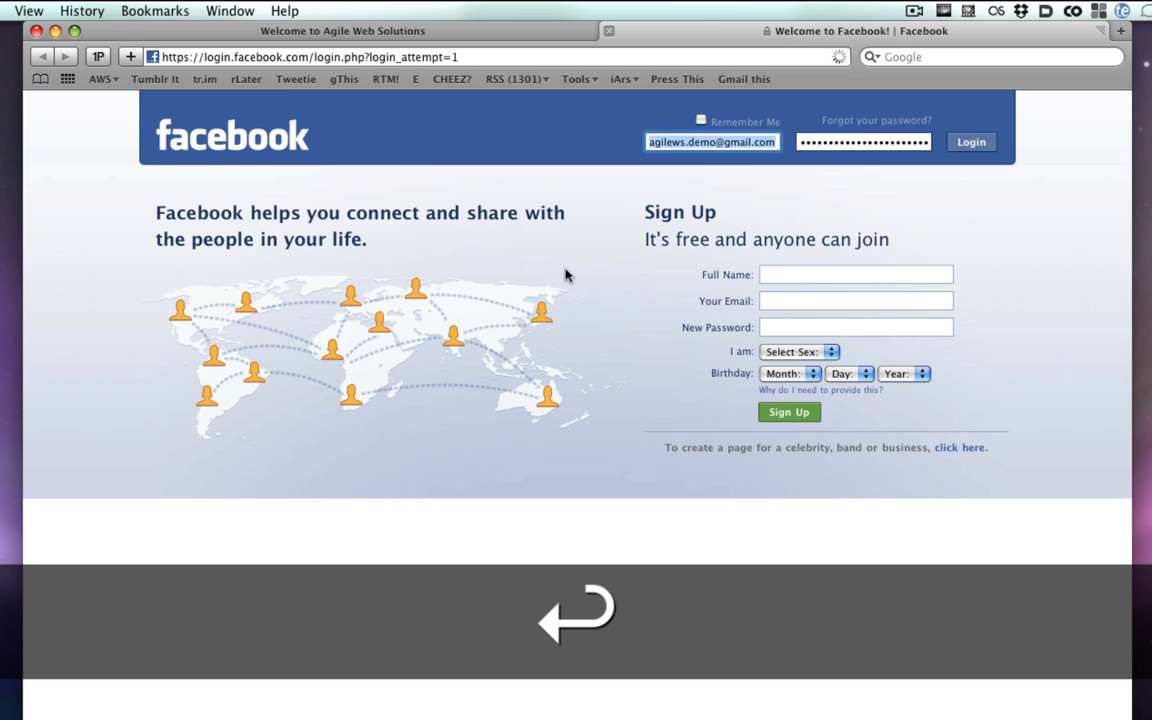
{"action": "left_click", "coordinate": [970, 141]}
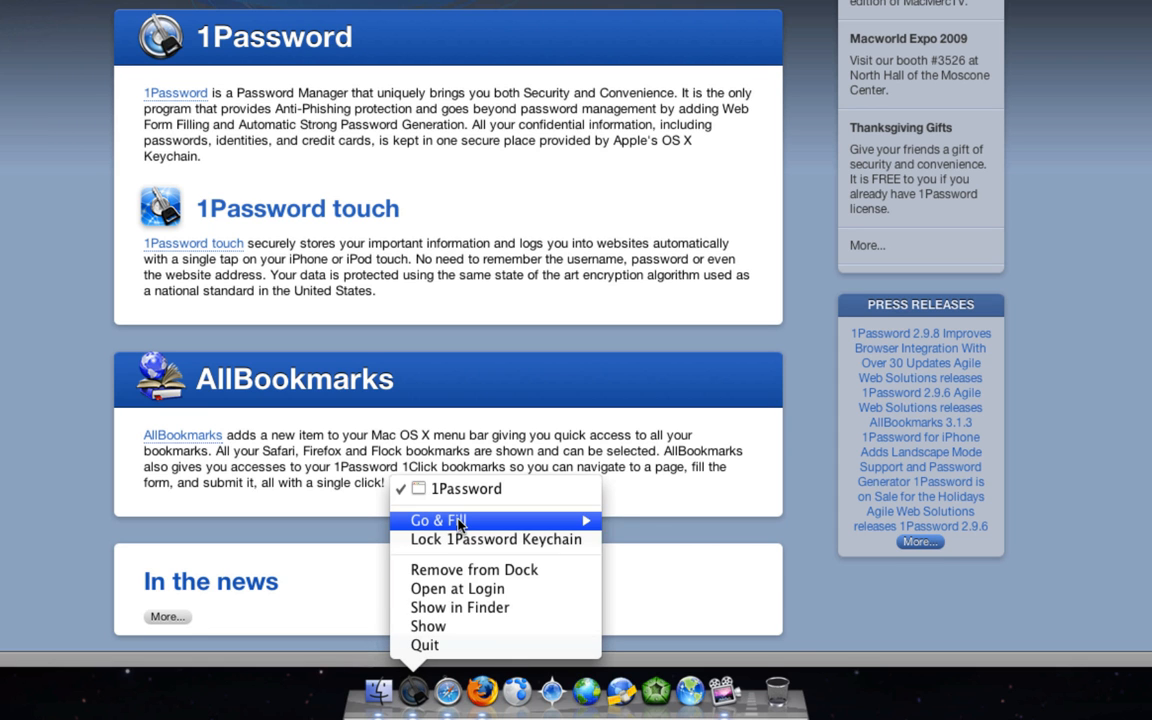
{"action": "mouse_move", "coordinate": [650, 557]}
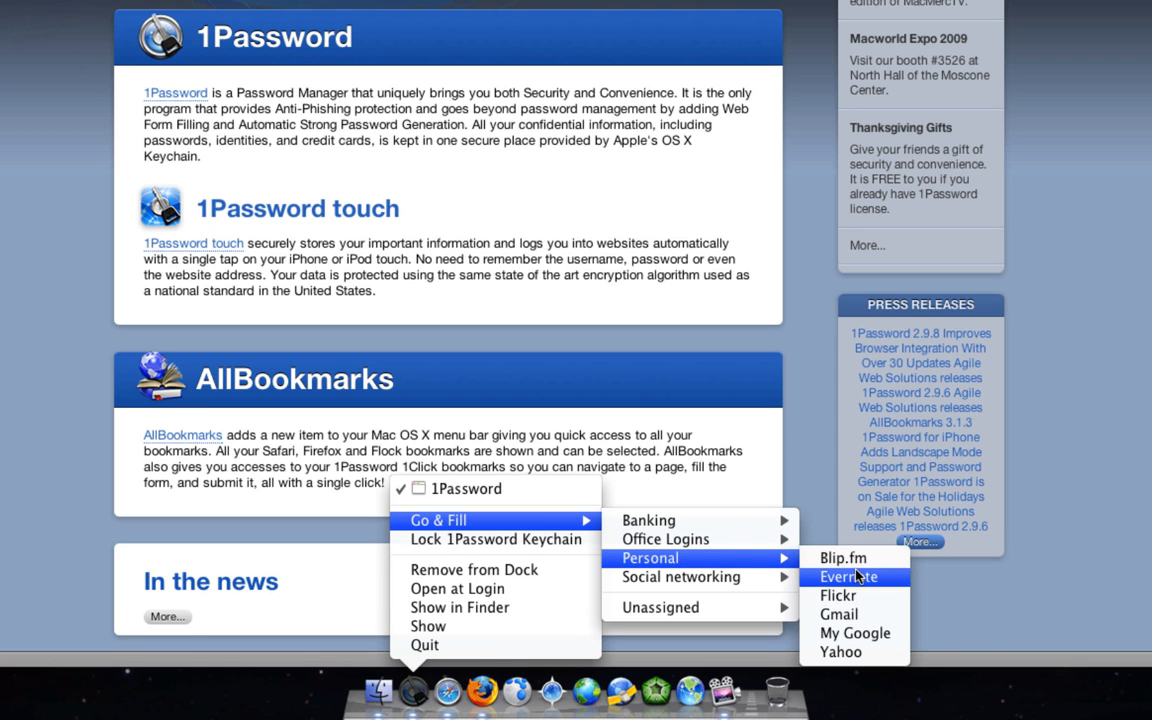
Step: Go & Fill the Personal Flickr login from the Dock's Go & Fill menu
{"action": "left_click", "coordinate": [838, 595]}
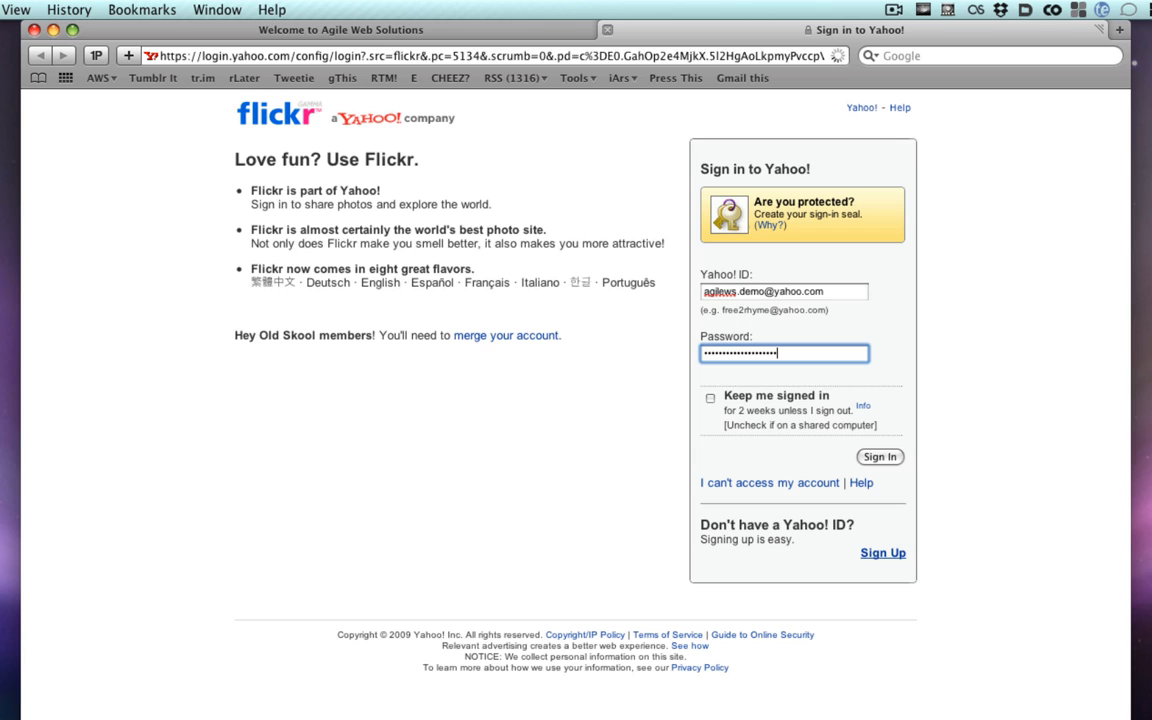
{"action": "left_click", "coordinate": [879, 457]}
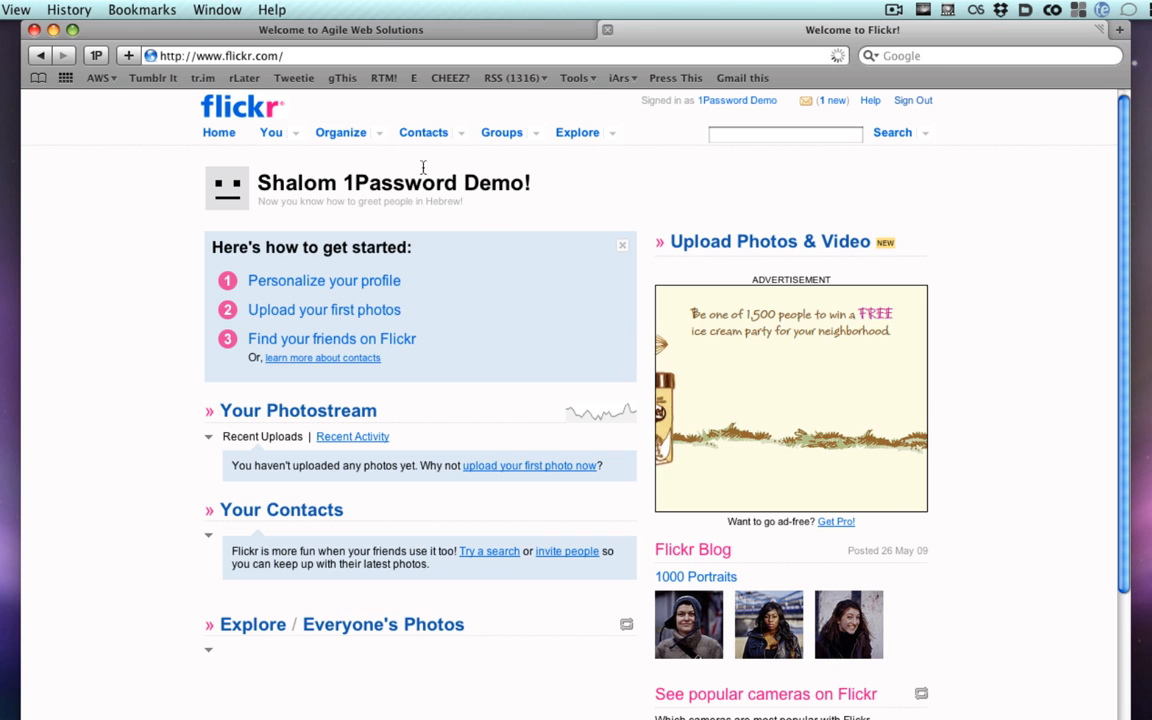